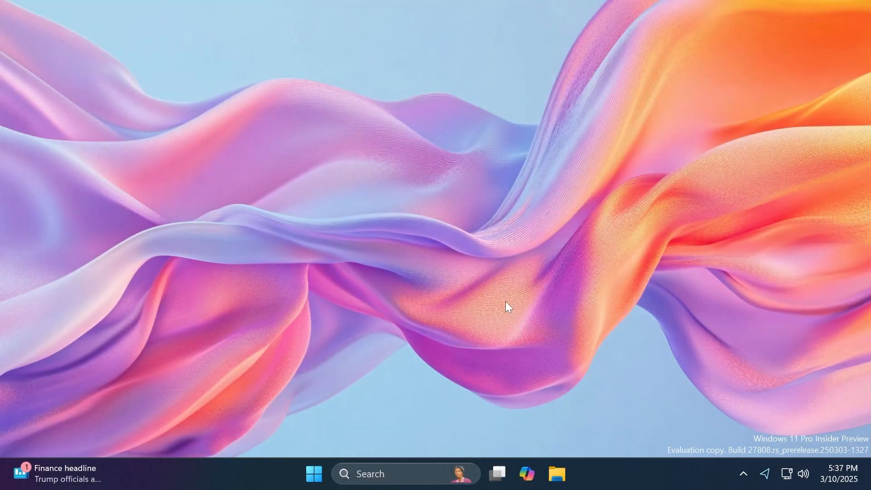
# Launch Task Manager from the Start area after briefly showing the pinned apps list.
pyautogui.click(313, 473)
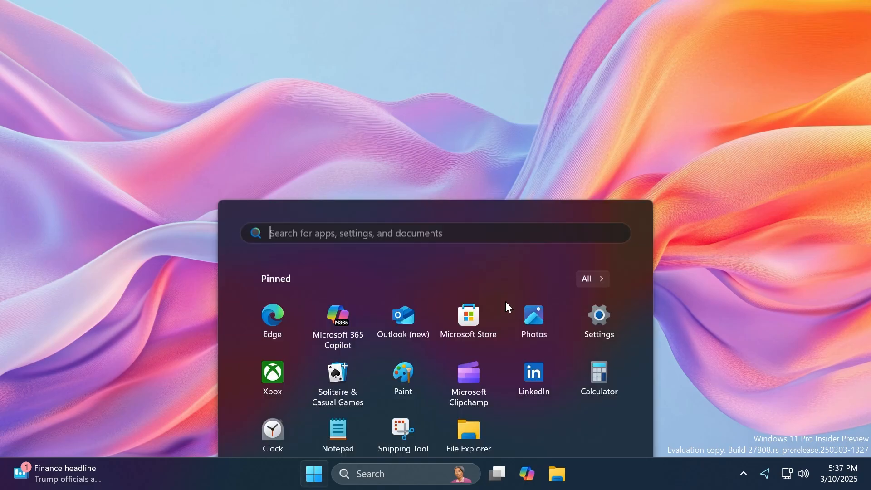
pyautogui.click(598, 321)
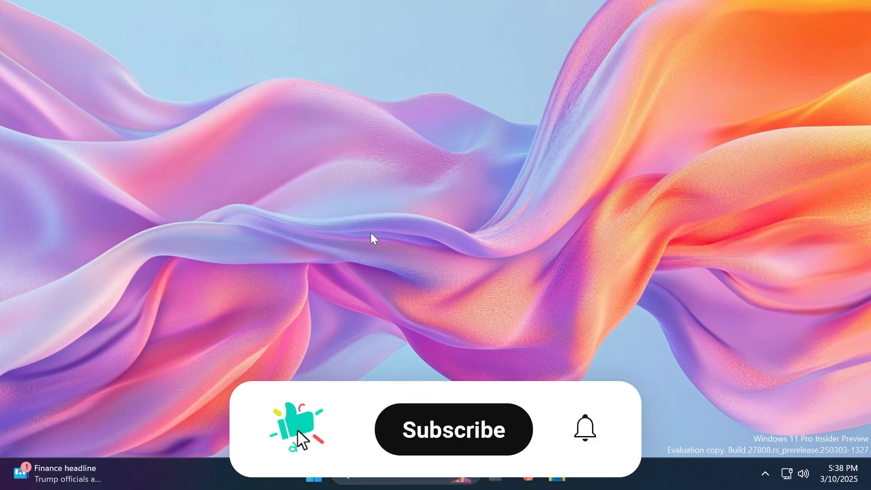
pyautogui.click(452, 429)
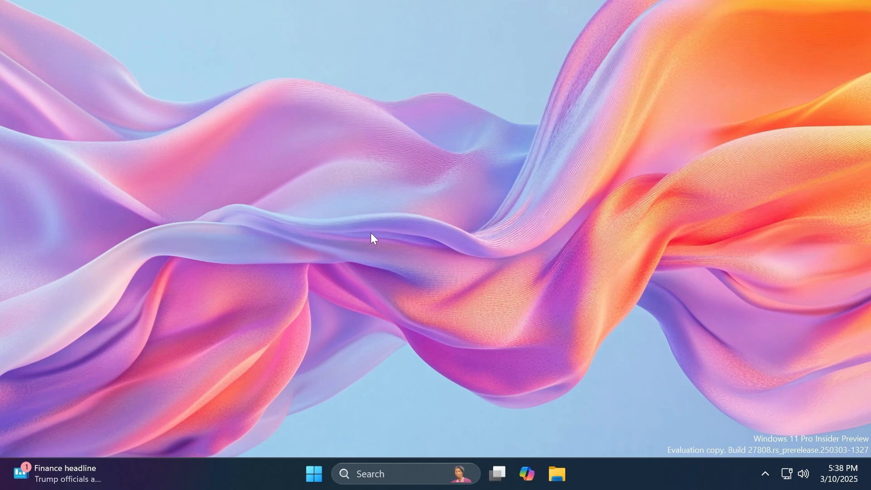
pyautogui.moveTo(607, 480)
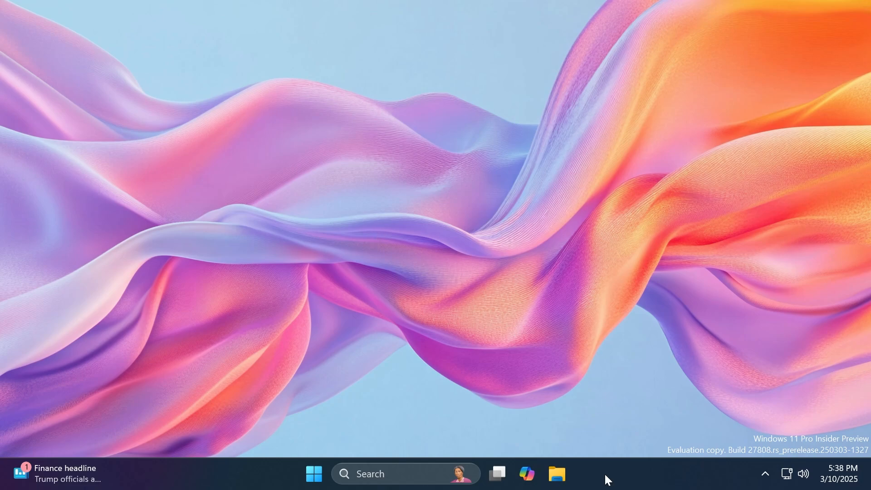
pyautogui.click(570, 474)
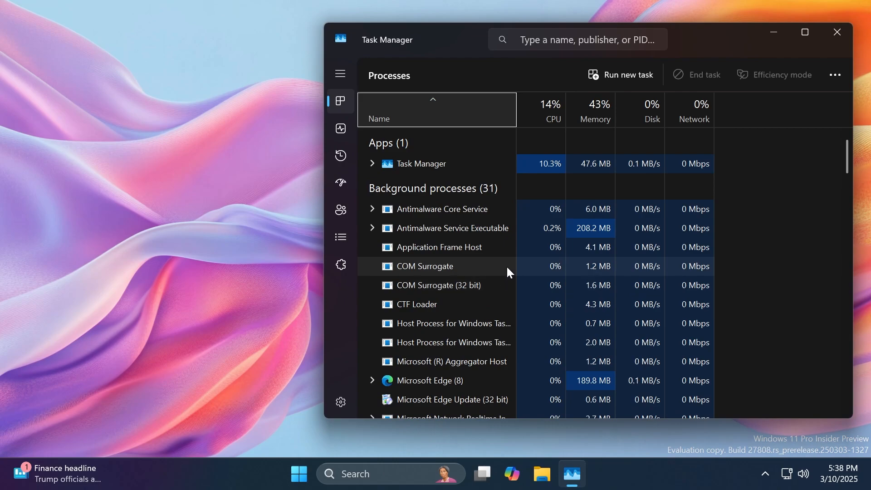
pyautogui.moveTo(364, 107)
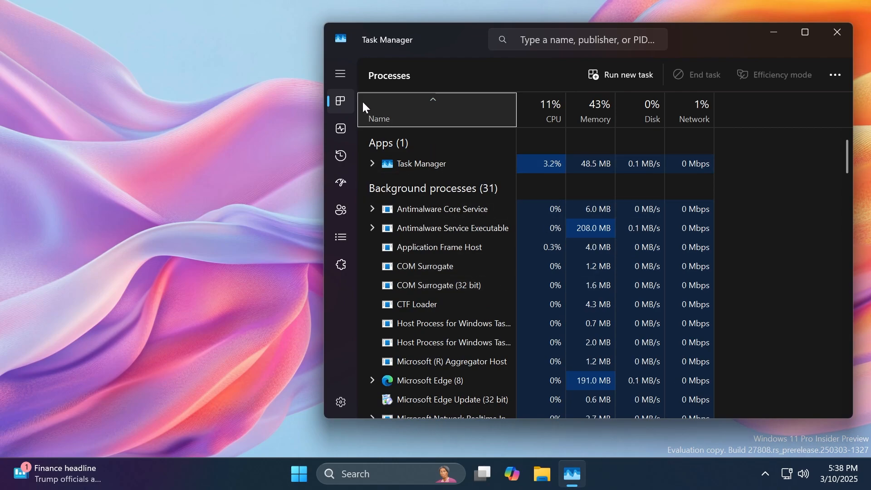
# Review Performance, then Details, and browse the Select columns choices for the process table.
pyautogui.click(340, 128)
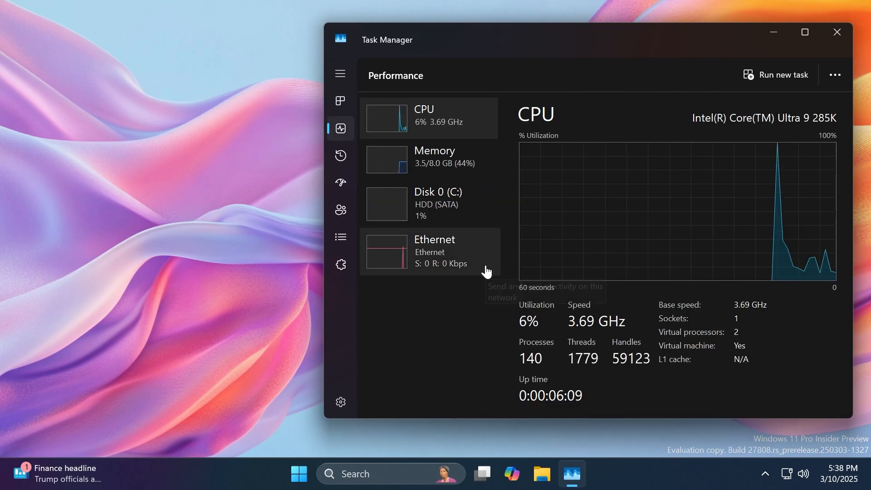
pyautogui.click(340, 236)
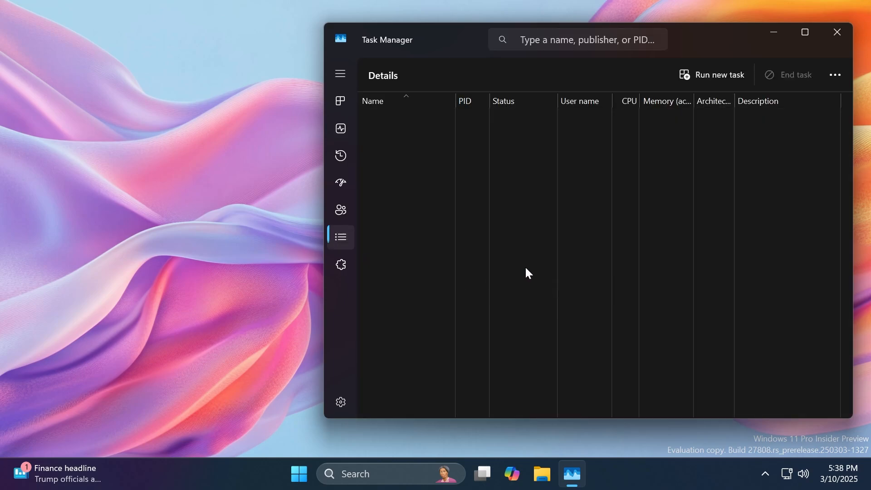
pyautogui.rightClick(580, 100)
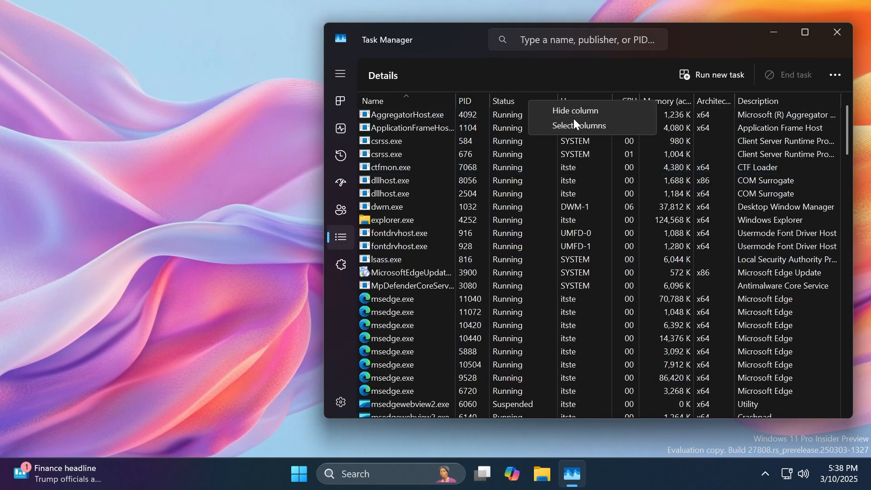
pyautogui.click(577, 125)
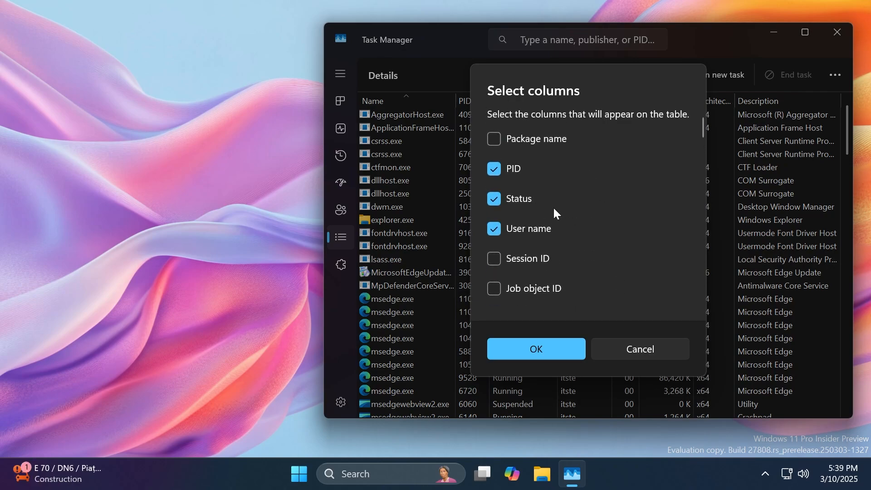
pyautogui.scroll(-3)
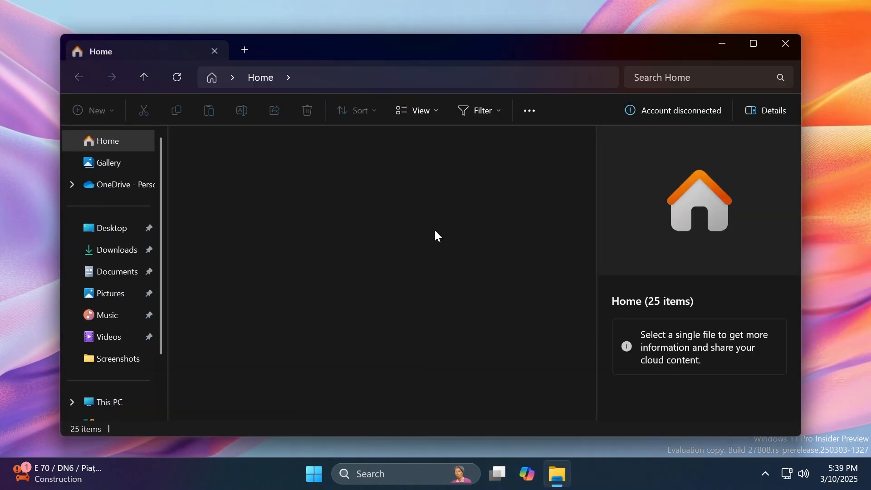
# In Downloads, select the 4k-Abstract-Pastel-Fluid-4K-Wallpaper image and show its context menu.
pyautogui.click(117, 250)
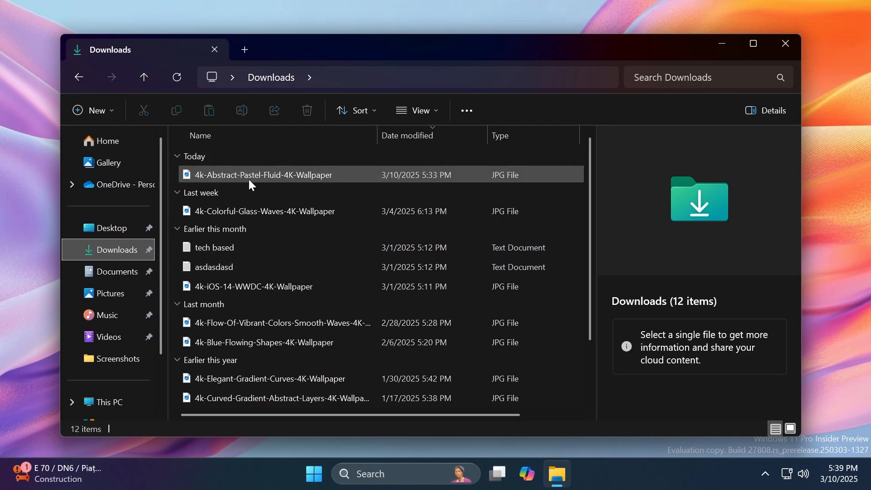
pyautogui.moveTo(262, 174)
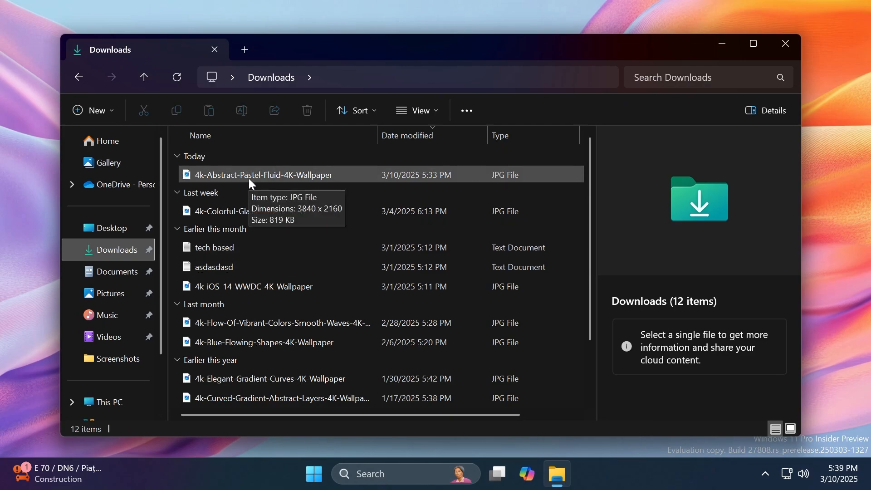
pyautogui.moveTo(272, 172)
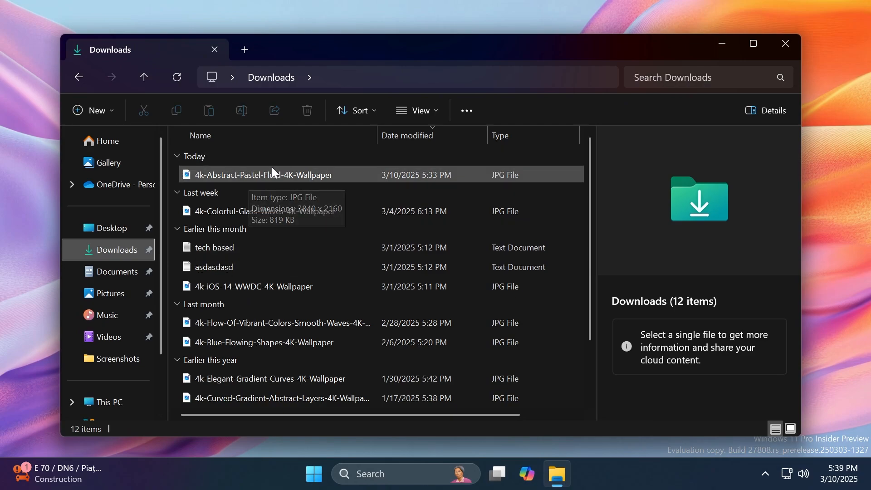
pyautogui.moveTo(270, 176)
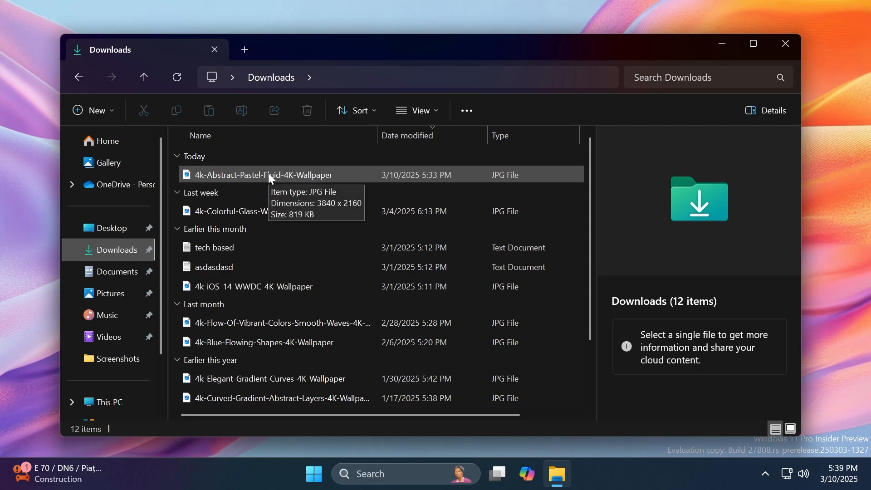
pyautogui.click(263, 175)
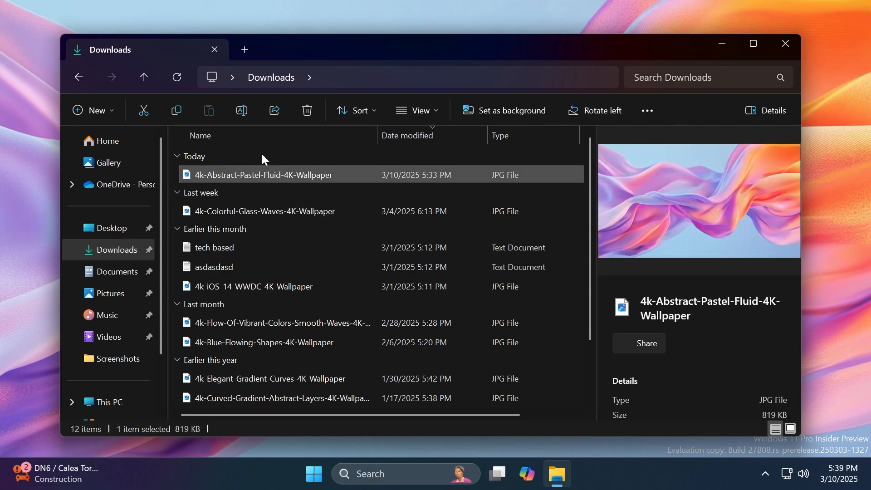
pyautogui.rightClick(263, 174)
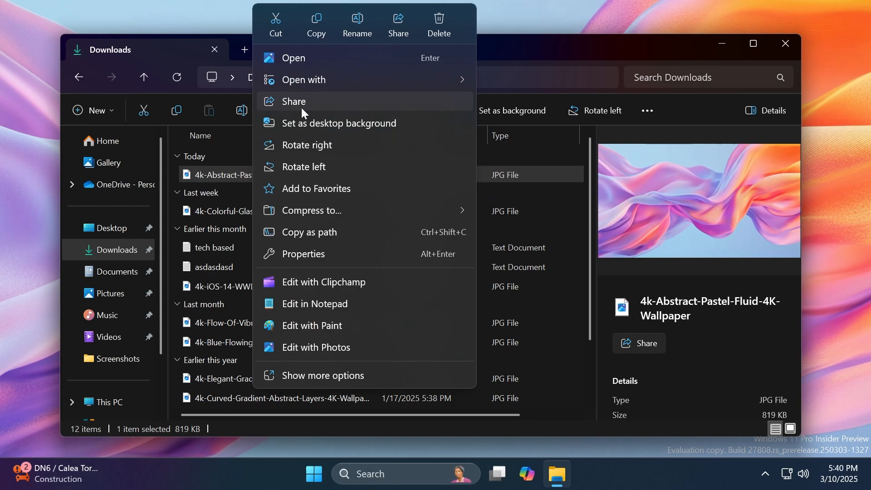
pyautogui.moveTo(294, 107)
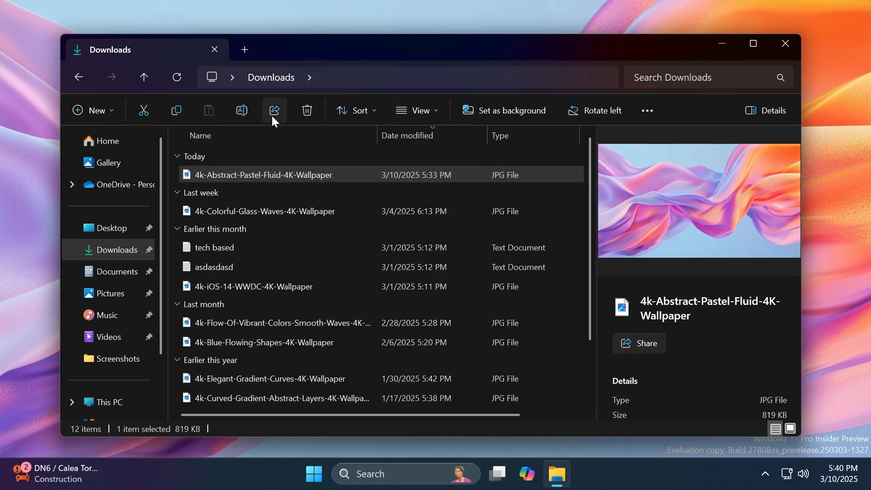
# Share the wallpaper and browse the photo edit options: adjustments and filters.
pyautogui.click(274, 111)
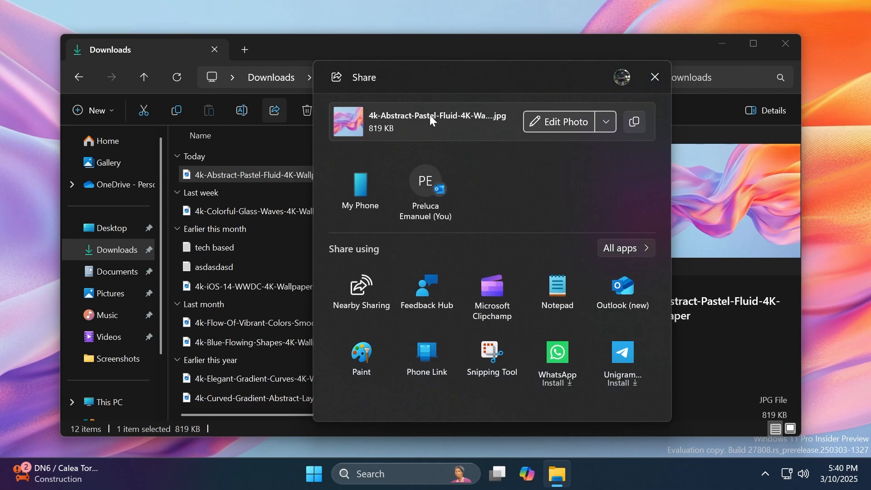
pyautogui.click(605, 122)
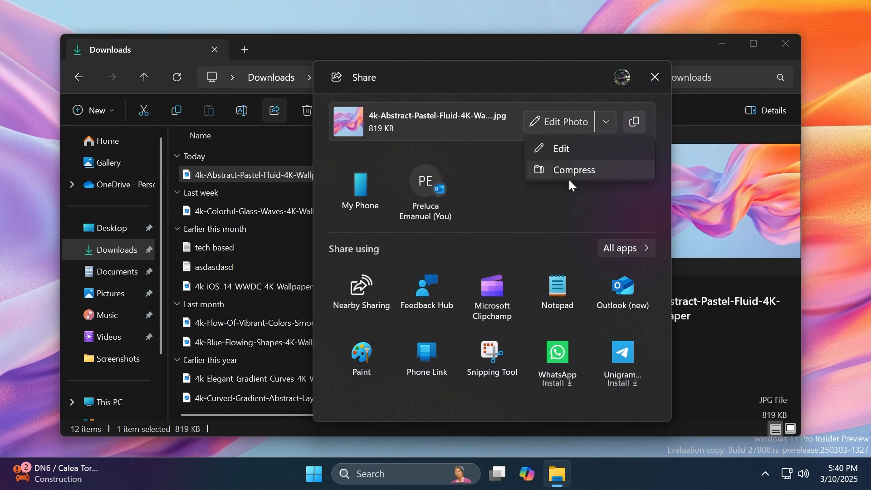
pyautogui.click(560, 148)
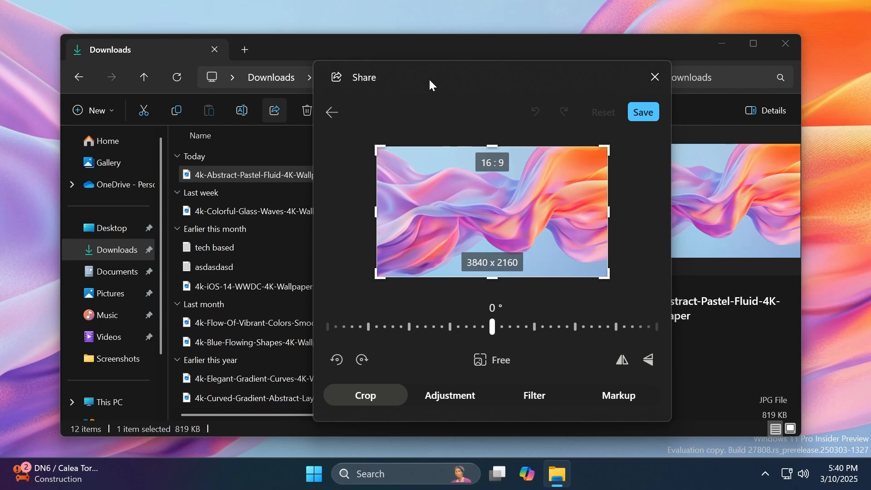
pyautogui.click(449, 395)
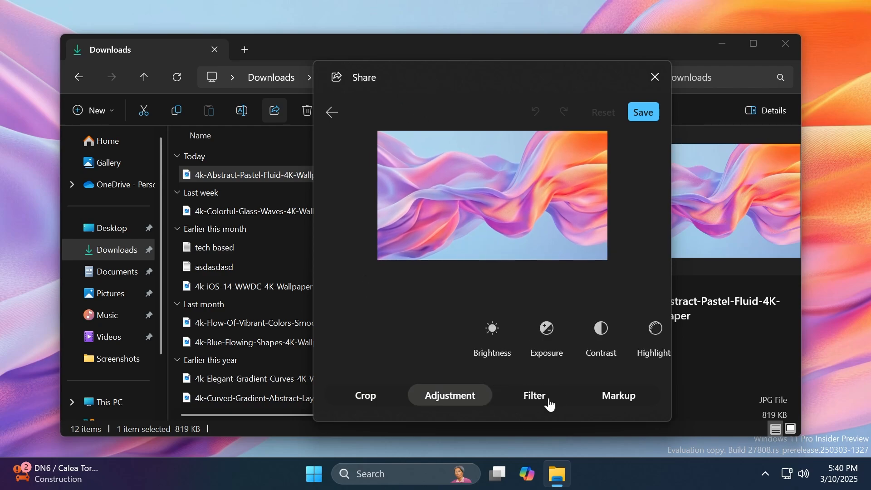
pyautogui.click(273, 110)
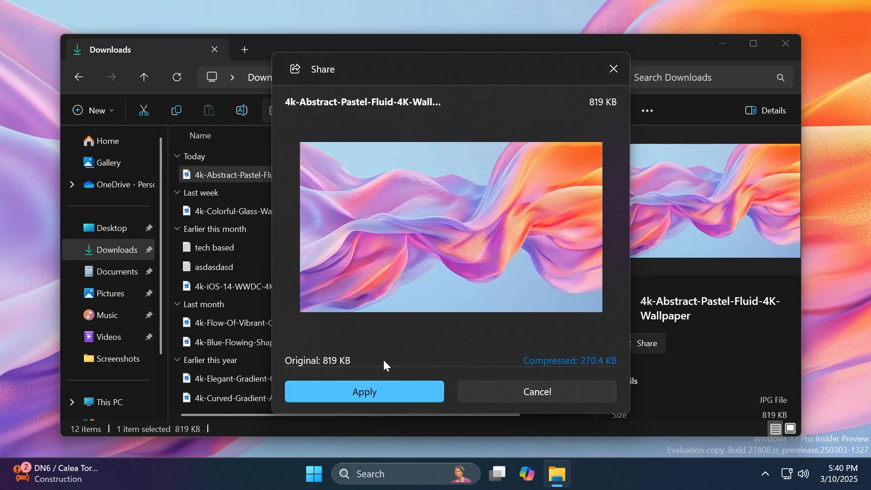
# Apply compression, shrinking the shared image from 819 KB to 270.4 KB.
pyautogui.click(364, 391)
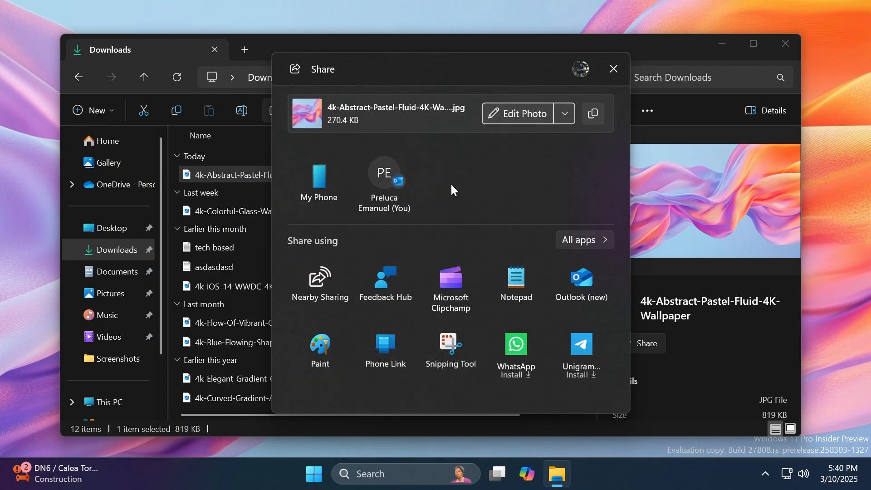
pyautogui.moveTo(497, 137)
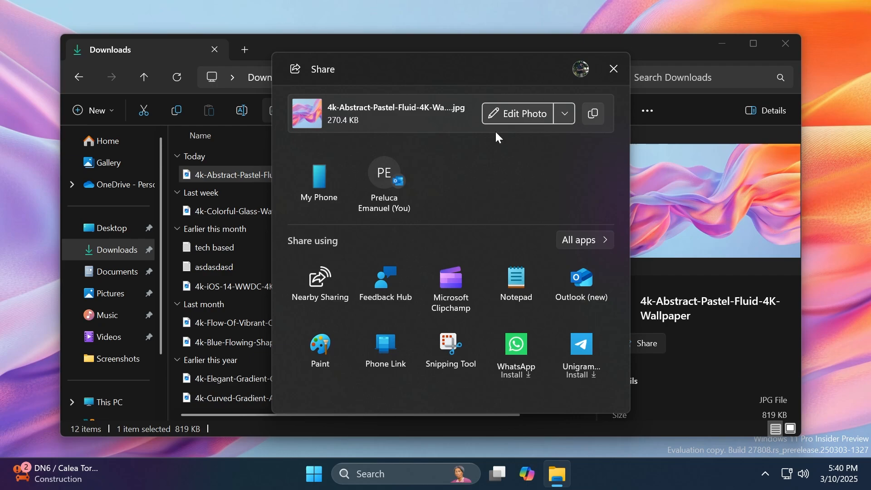
pyautogui.moveTo(602, 84)
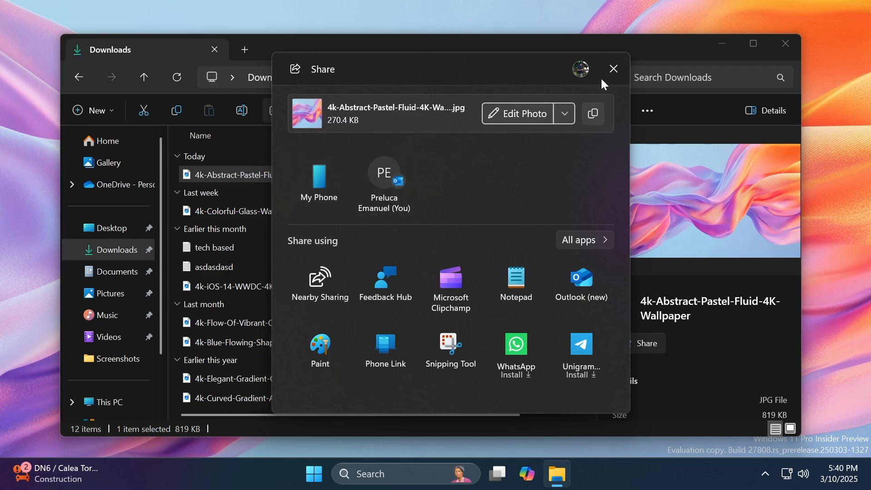
pyautogui.moveTo(613, 68)
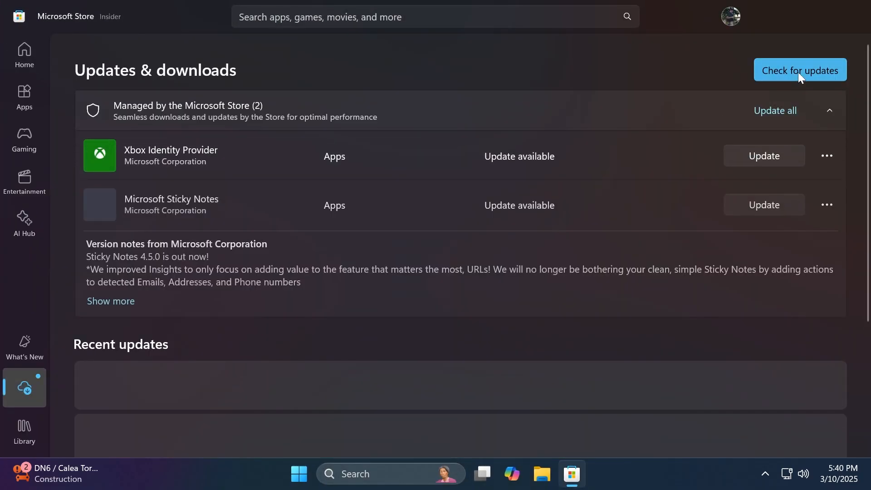
# Check for Store updates, listing Xbox Identity Provider and Microsoft Sticky Notes as pending.
pyautogui.click(798, 69)
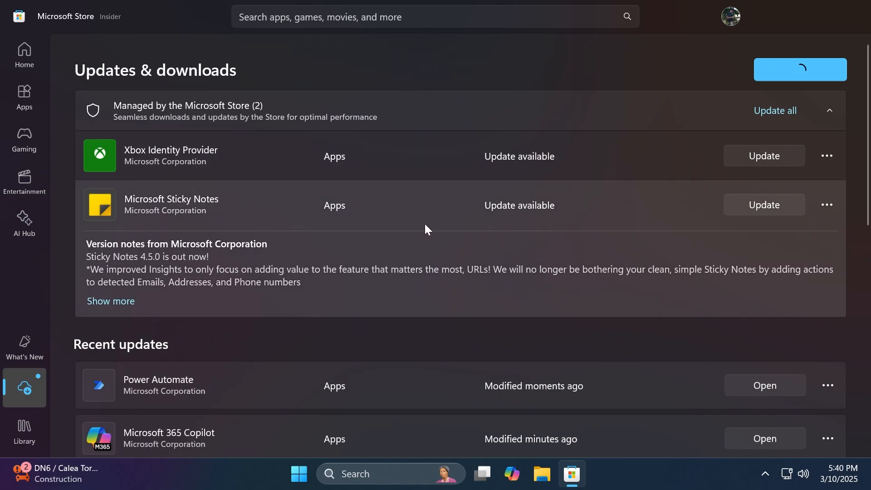
pyautogui.moveTo(417, 229)
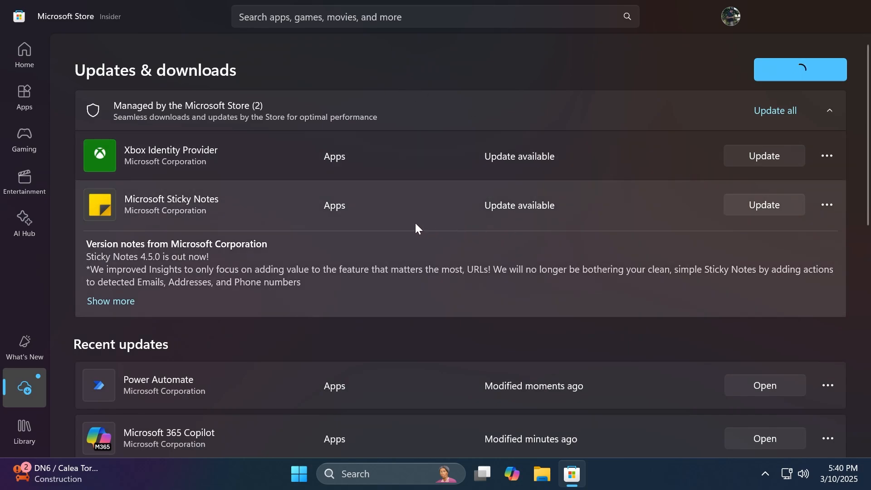
pyautogui.click(23, 53)
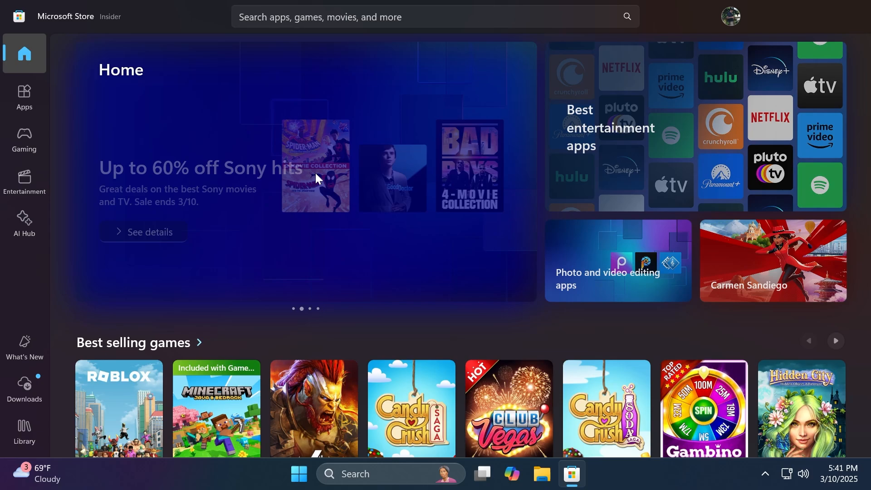
pyautogui.moveTo(24, 389)
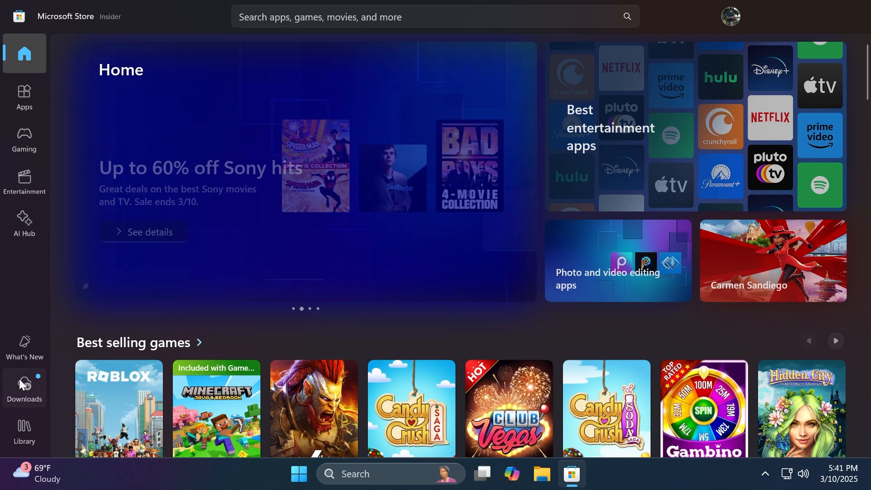
pyautogui.click(24, 389)
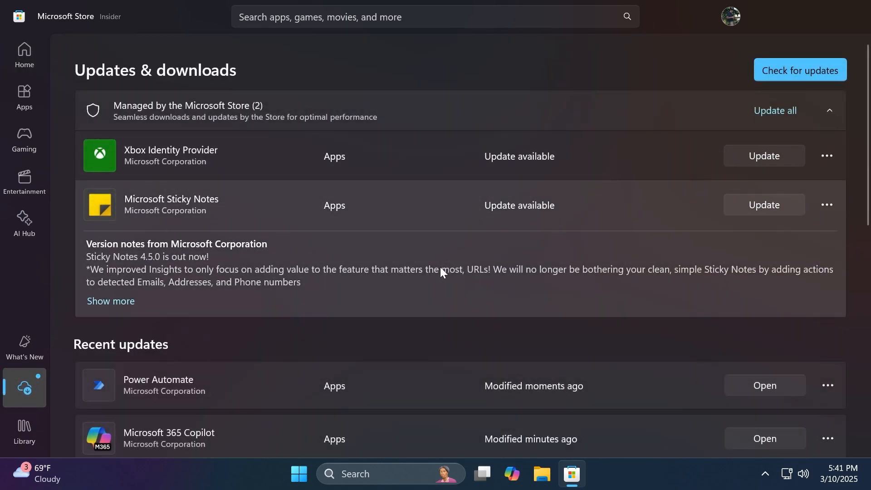
pyautogui.click(773, 111)
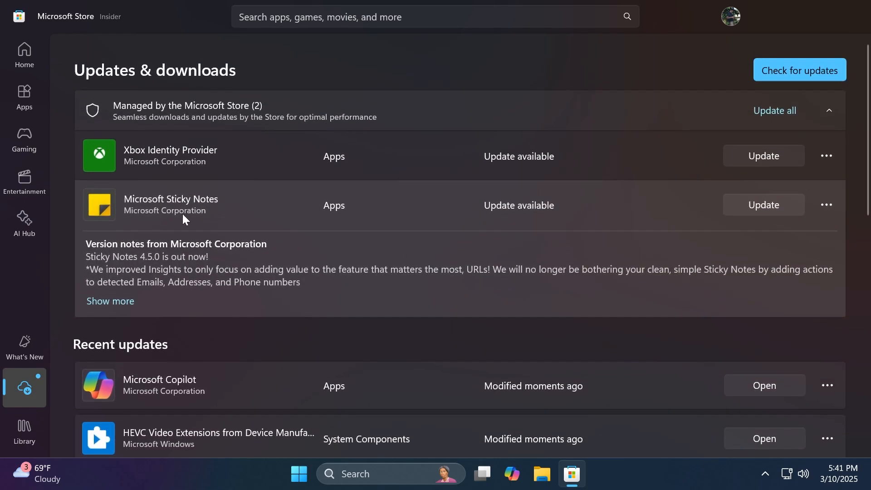
pyautogui.moveTo(115, 254)
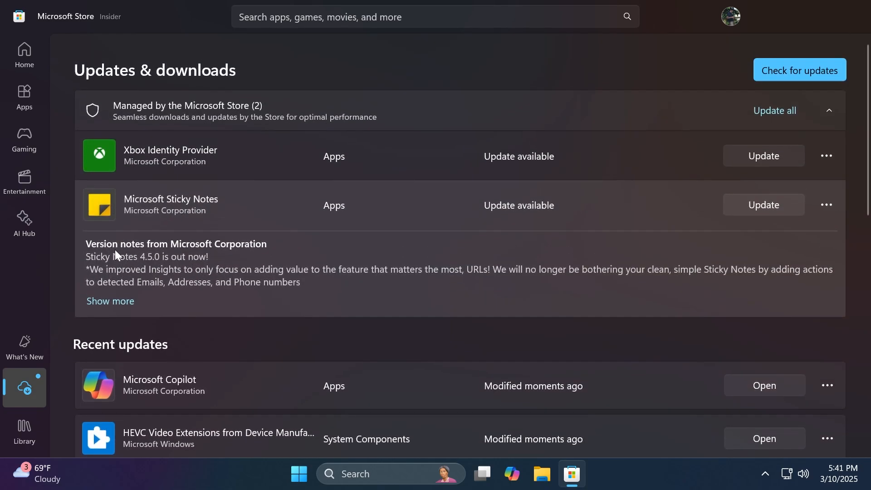
pyautogui.moveTo(155, 256)
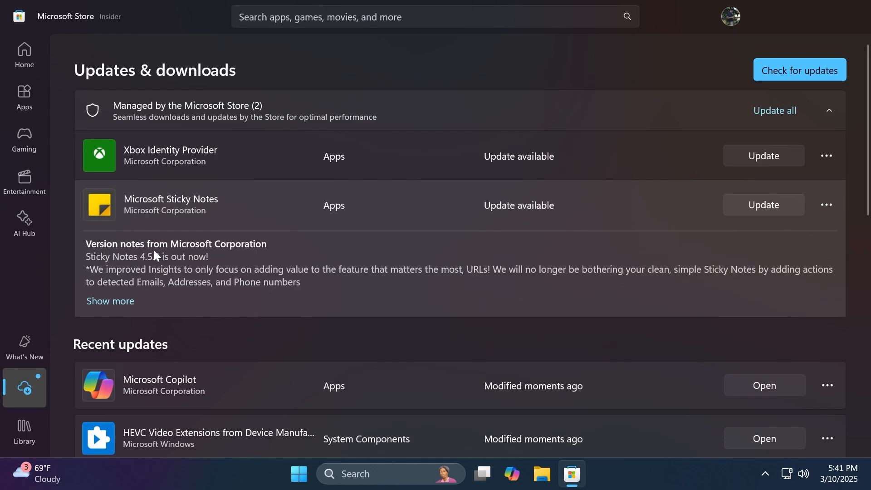
pyautogui.moveTo(712, 143)
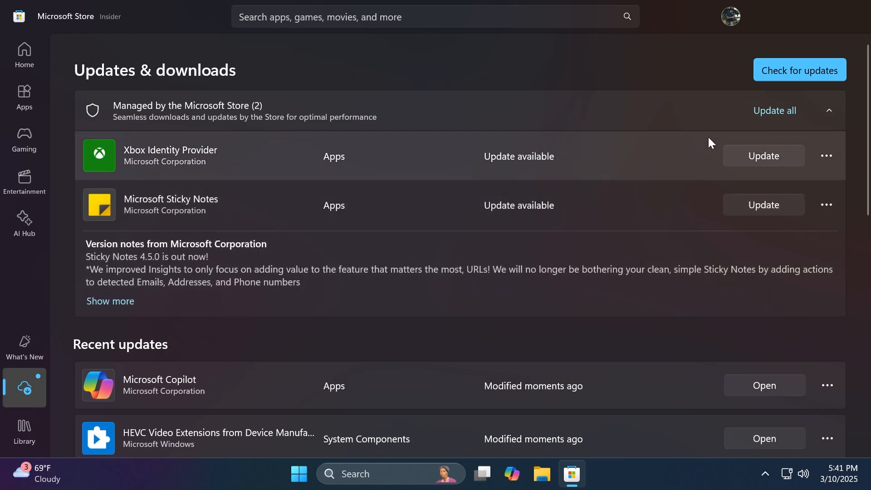
pyautogui.click(762, 155)
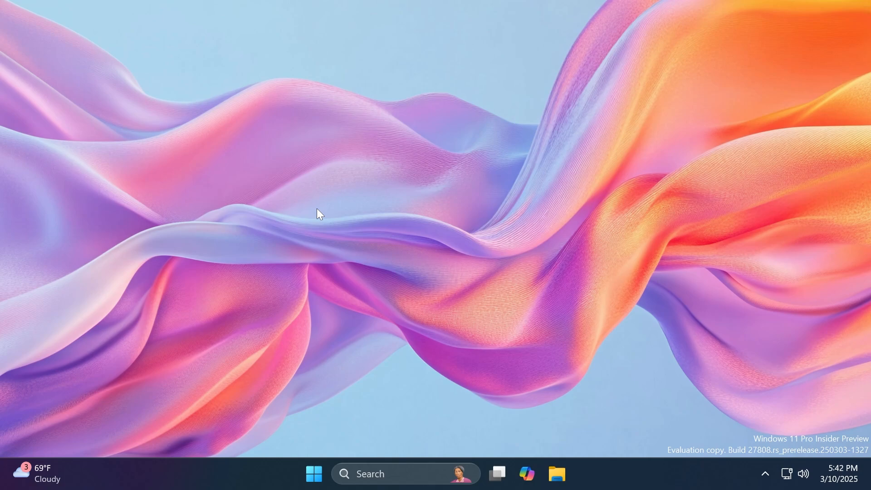
pyautogui.moveTo(408, 473)
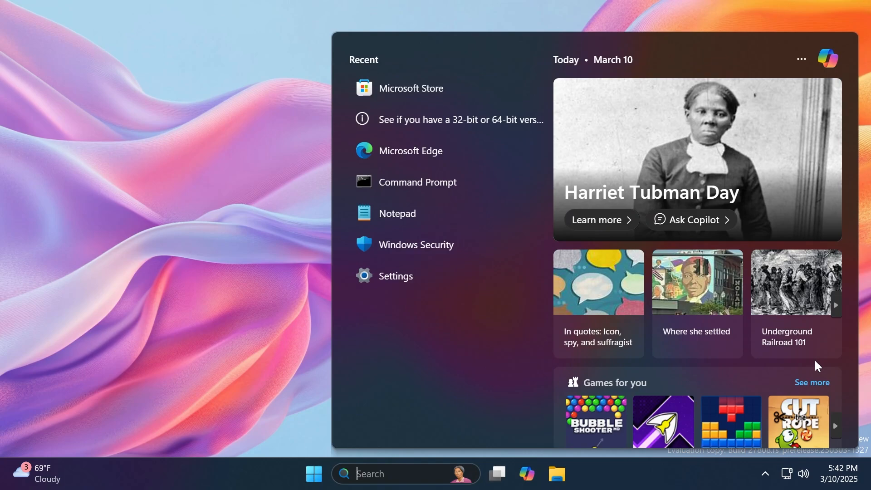
# Launch Settings and go to the System > Display page.
pyautogui.click(395, 276)
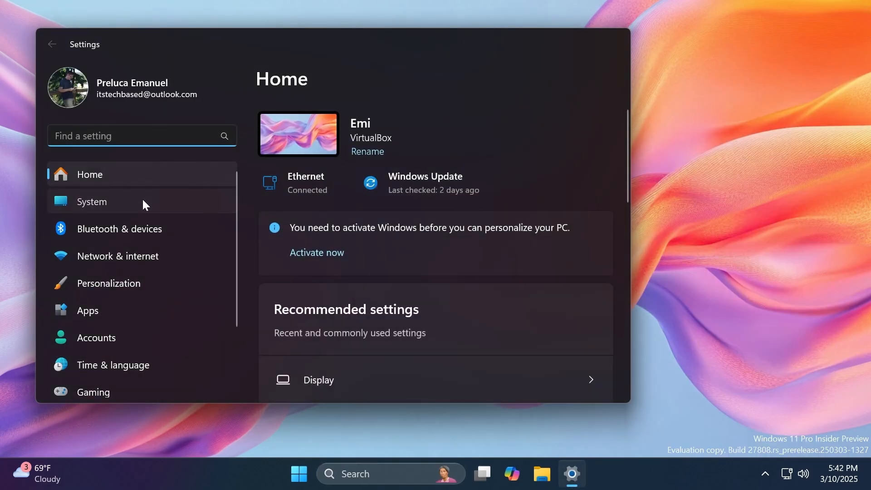
pyautogui.click(318, 379)
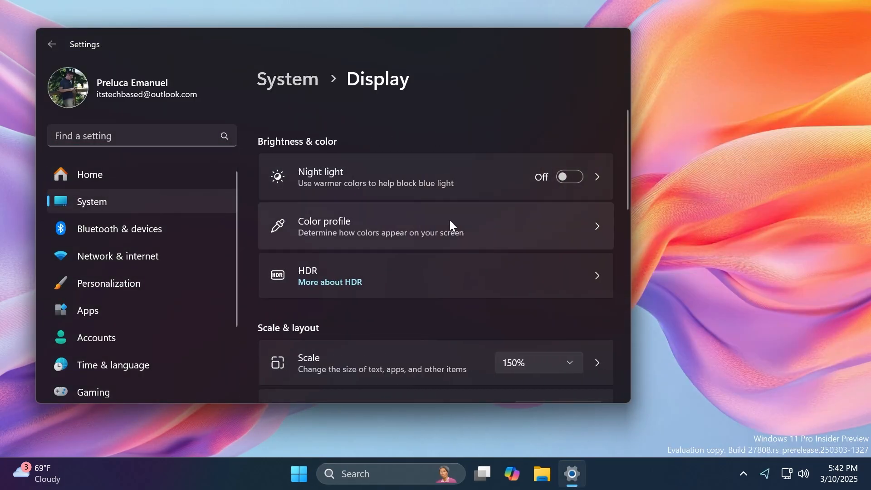
pyautogui.moveTo(409, 144)
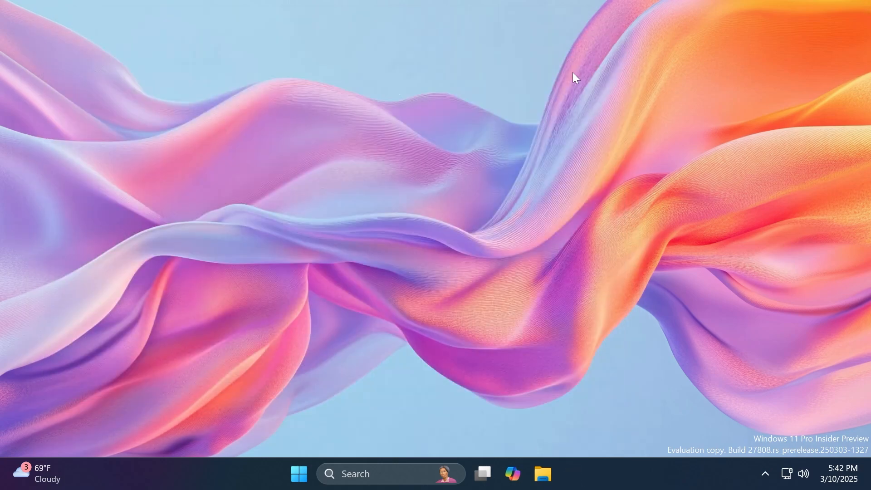
pyautogui.moveTo(478, 162)
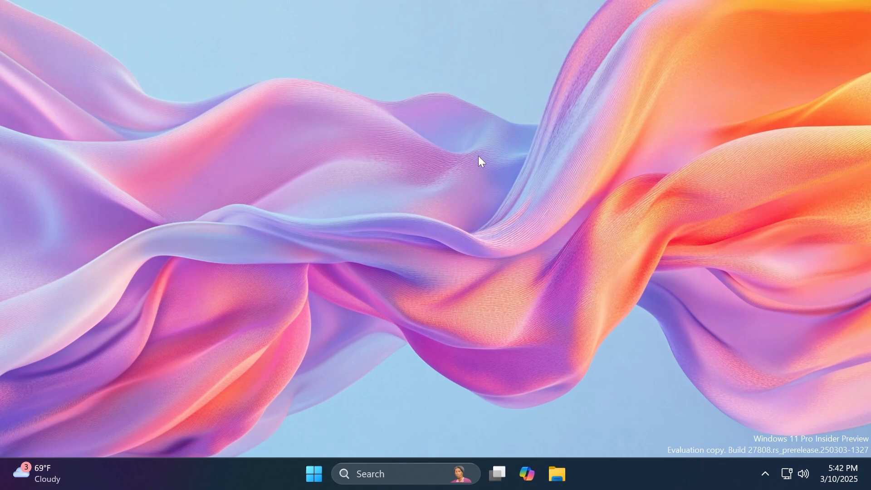
# Search Windows for 'bitlock', surfacing Manage BitLocker as the best match.
pyautogui.write('bitlock')
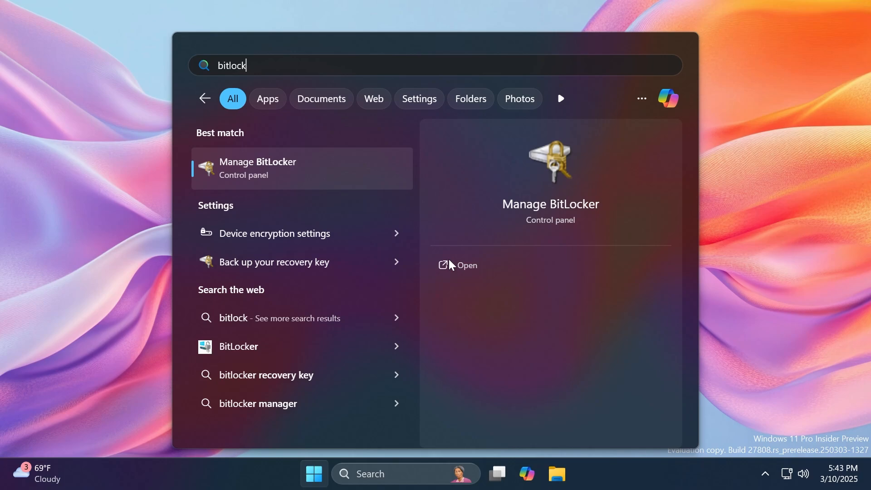
pyautogui.moveTo(666, 293)
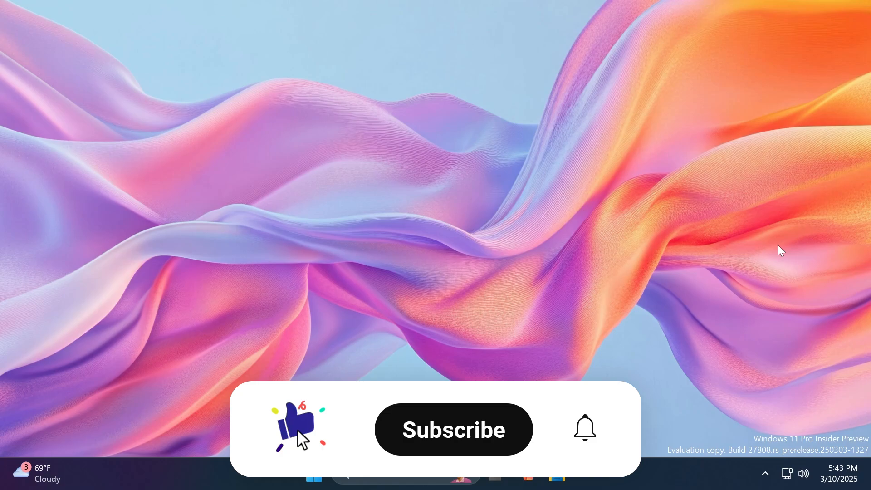
pyautogui.click(453, 429)
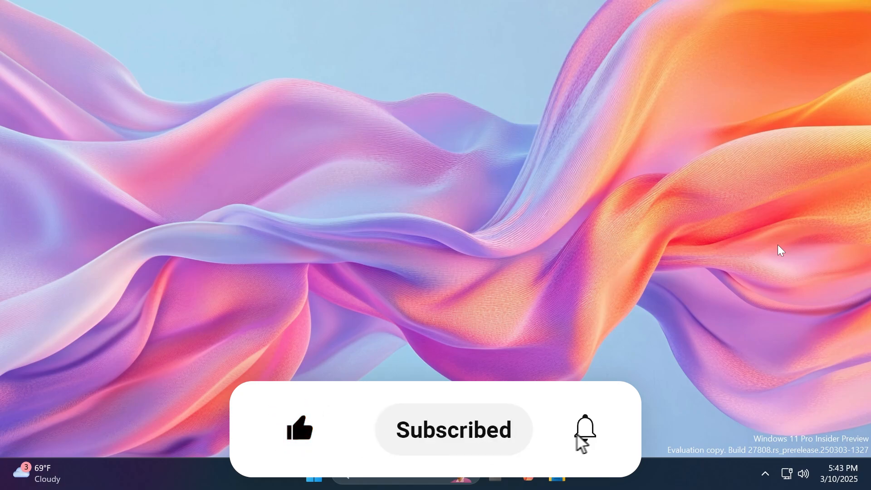